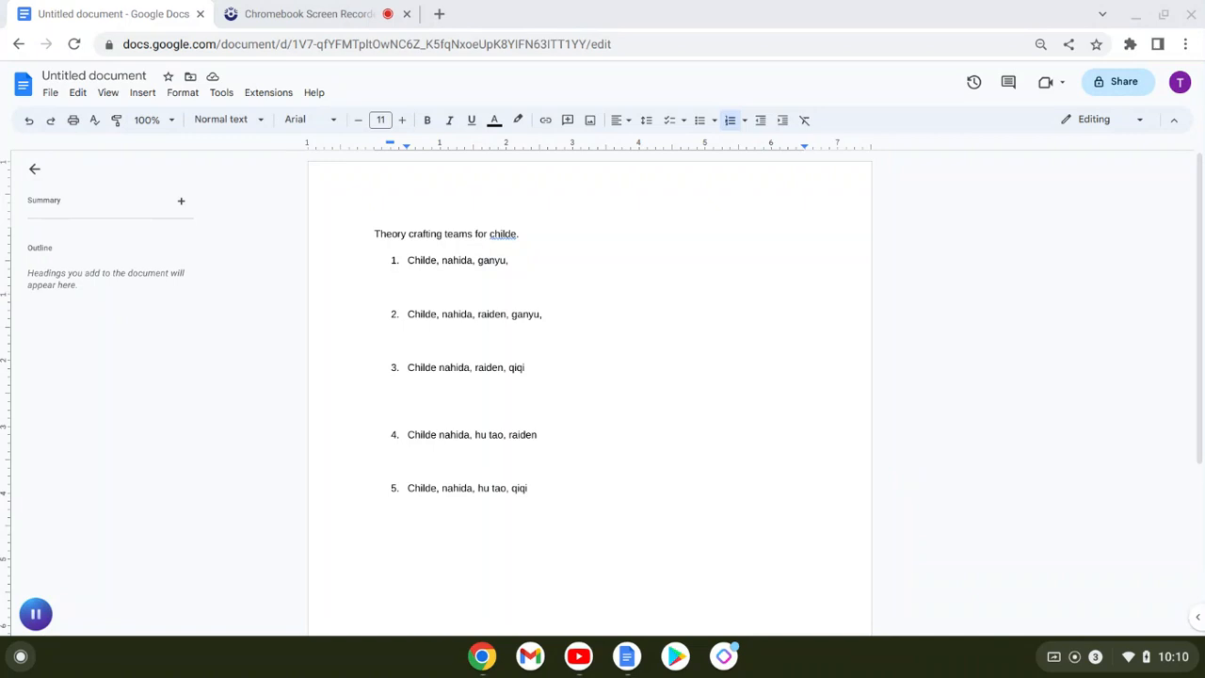
mouse_move(485, 259)
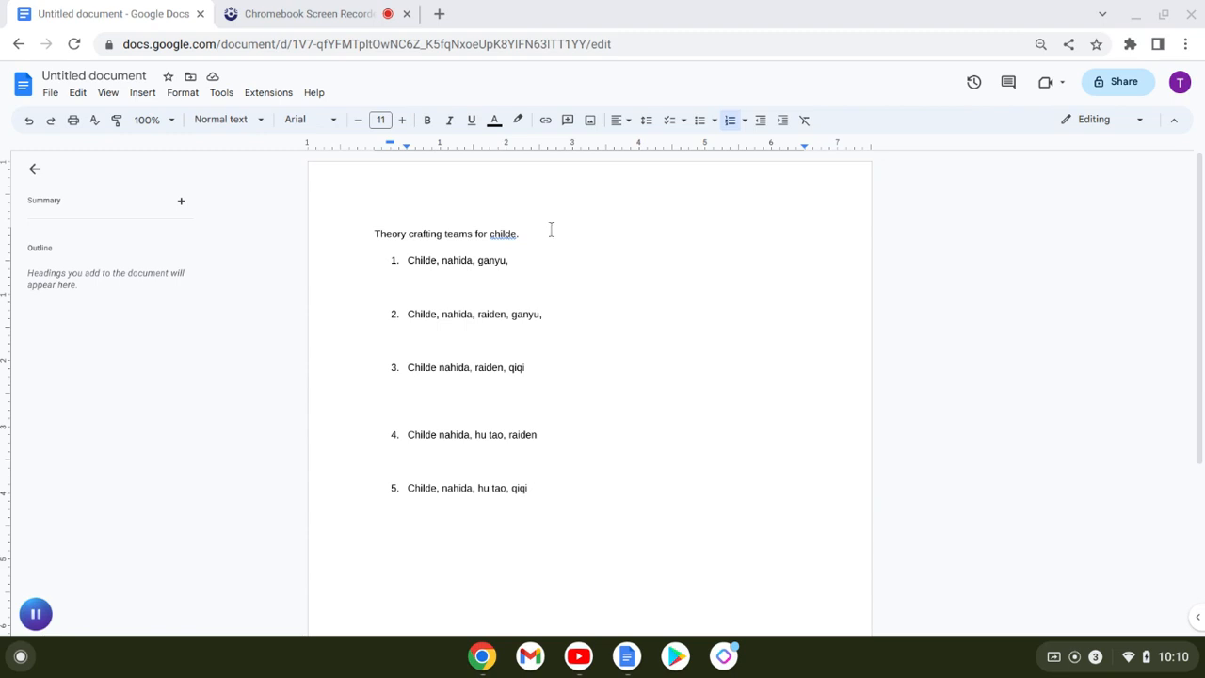
mouse_move(350, 241)
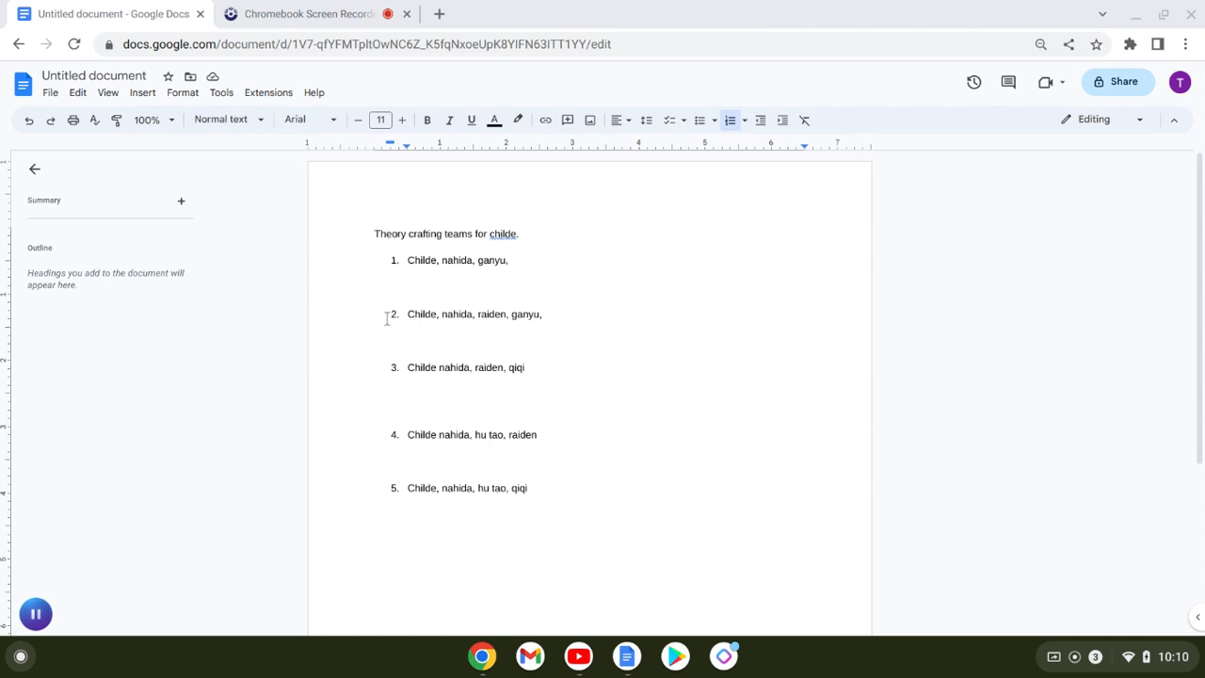
mouse_move(388, 276)
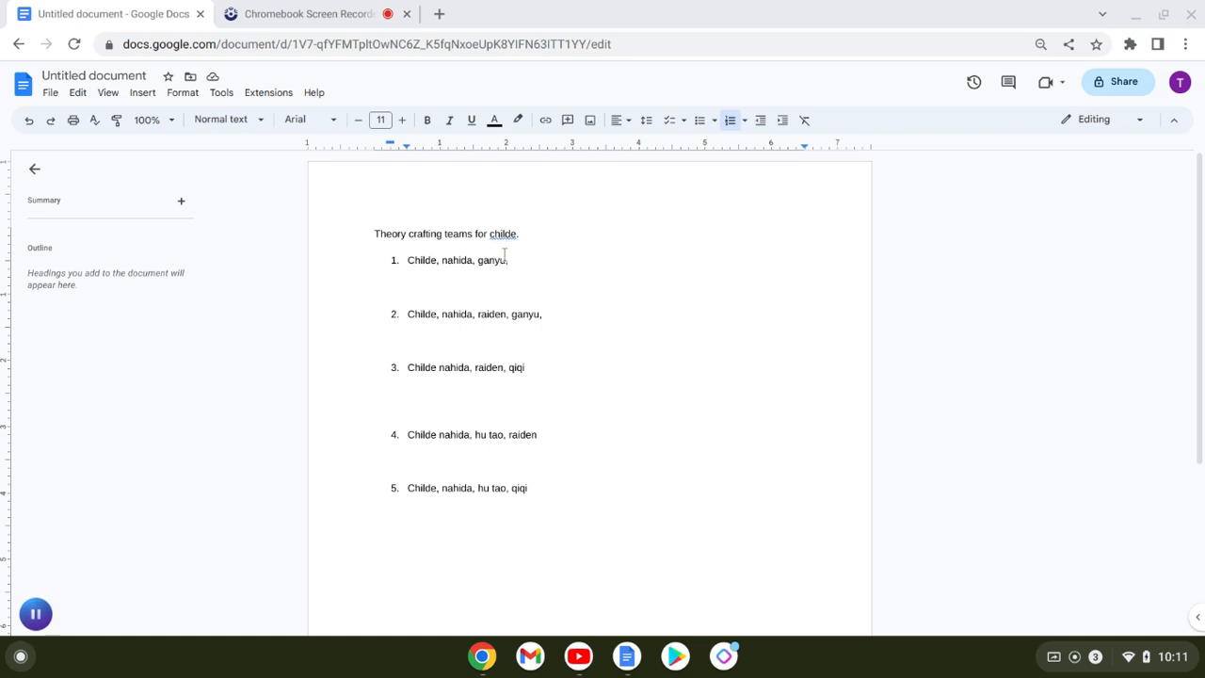
mouse_move(529, 260)
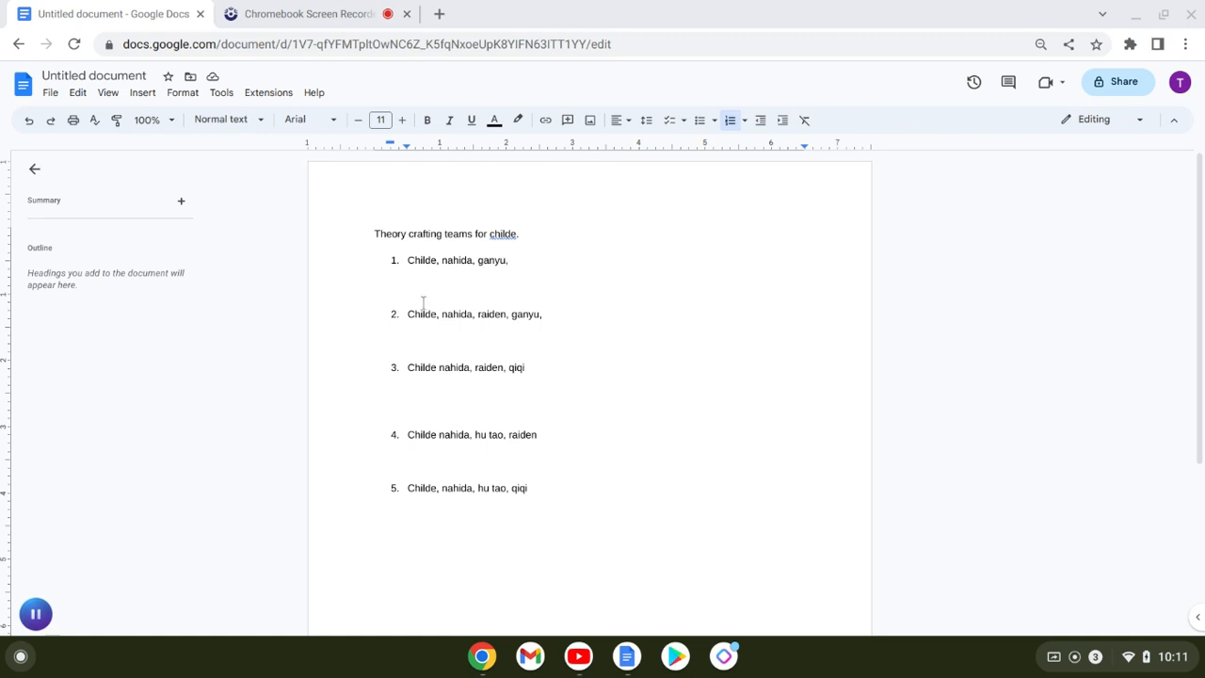
mouse_move(415, 318)
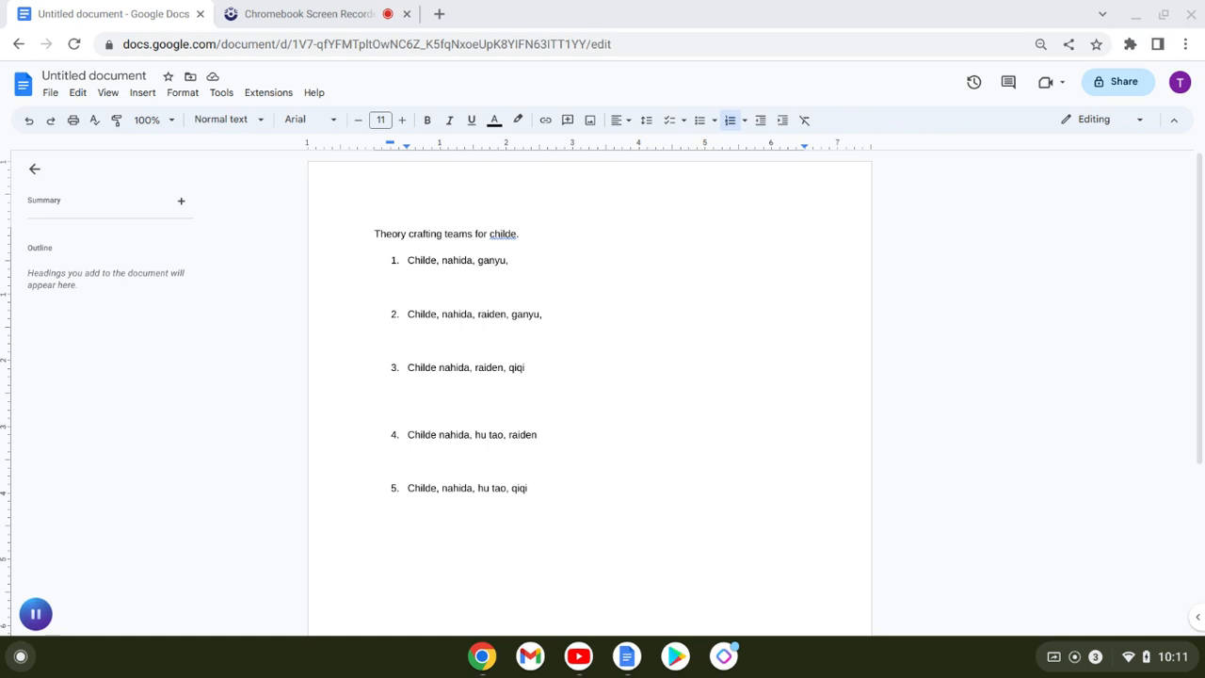
mouse_move(472, 300)
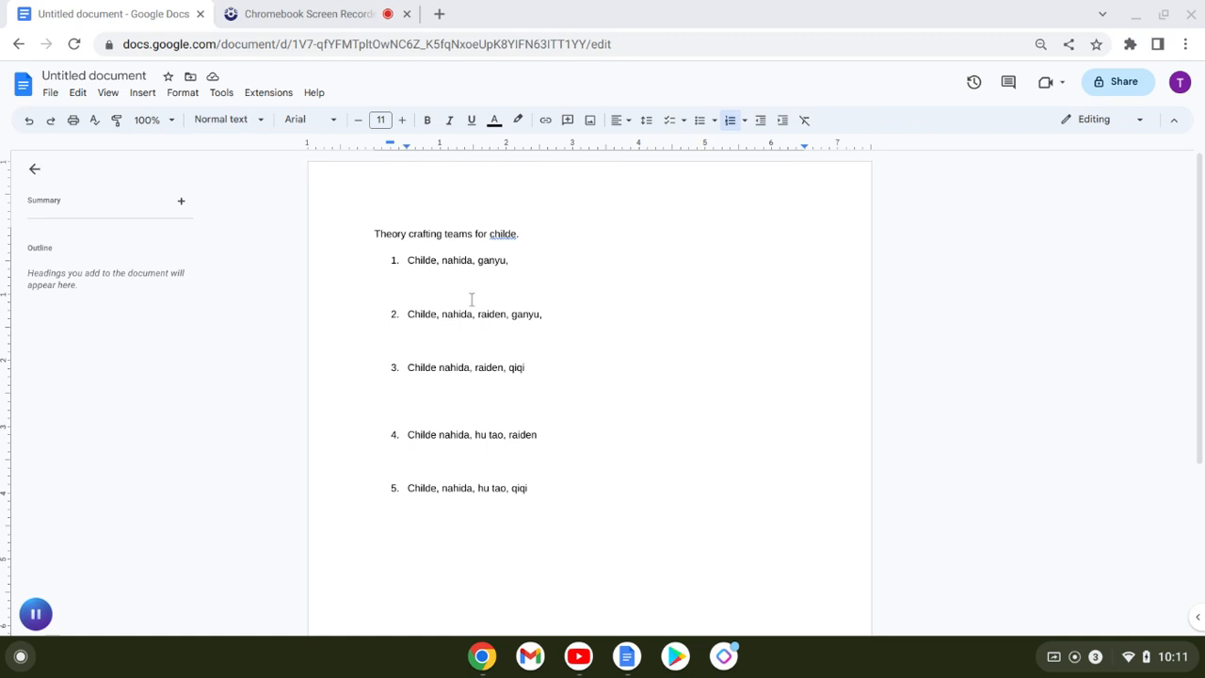
mouse_move(459, 303)
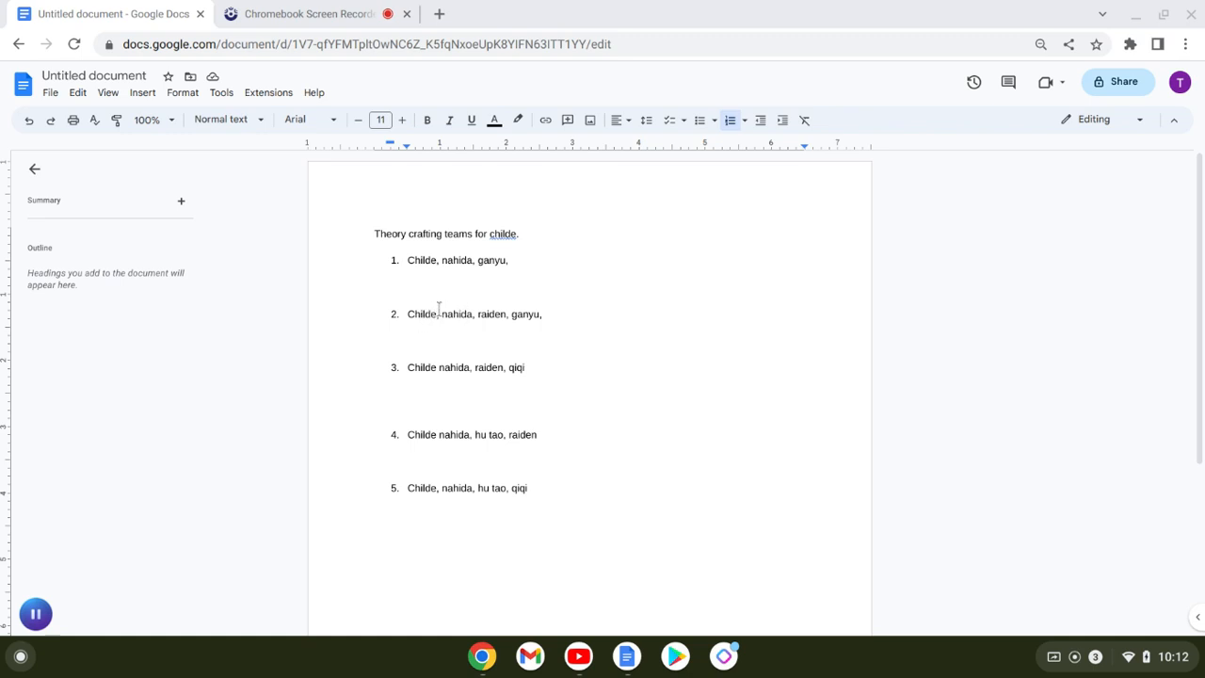
mouse_move(469, 297)
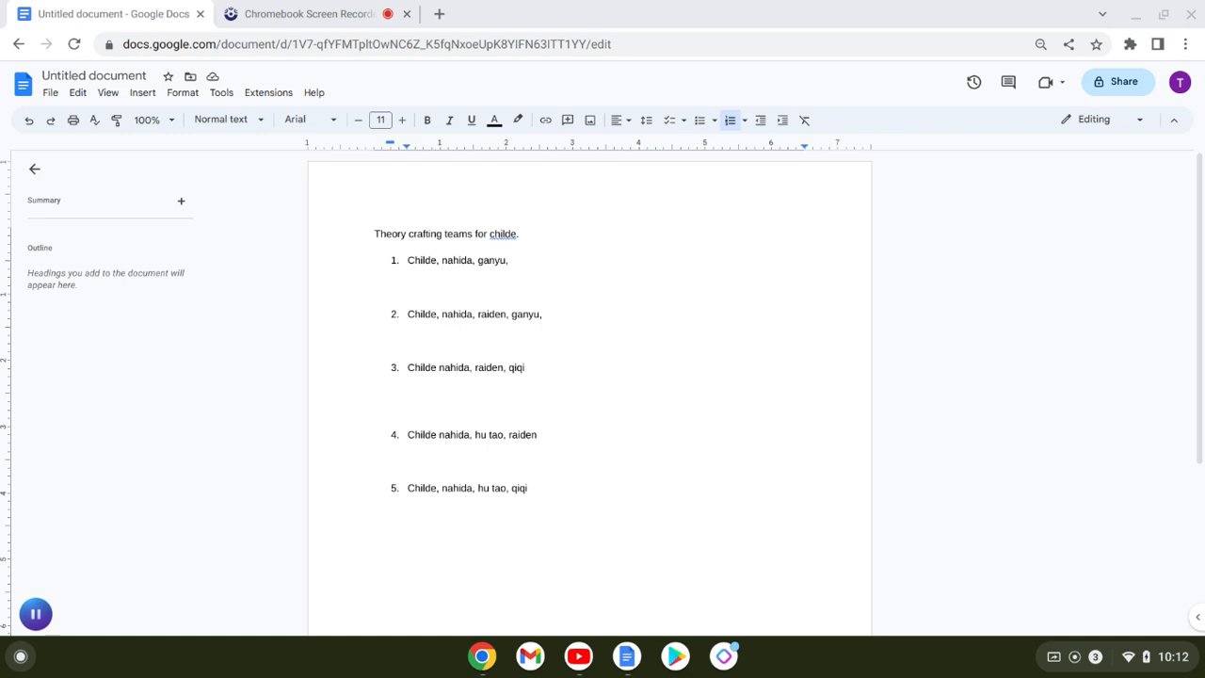
left_click(406, 314)
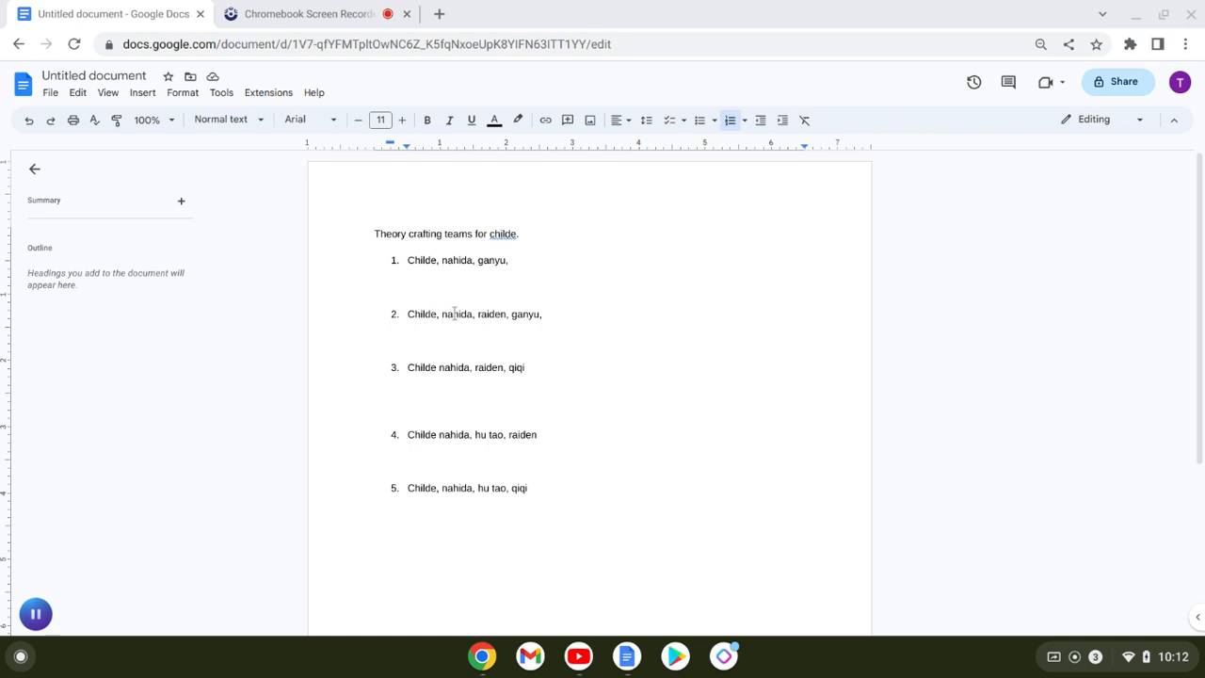
mouse_move(486, 314)
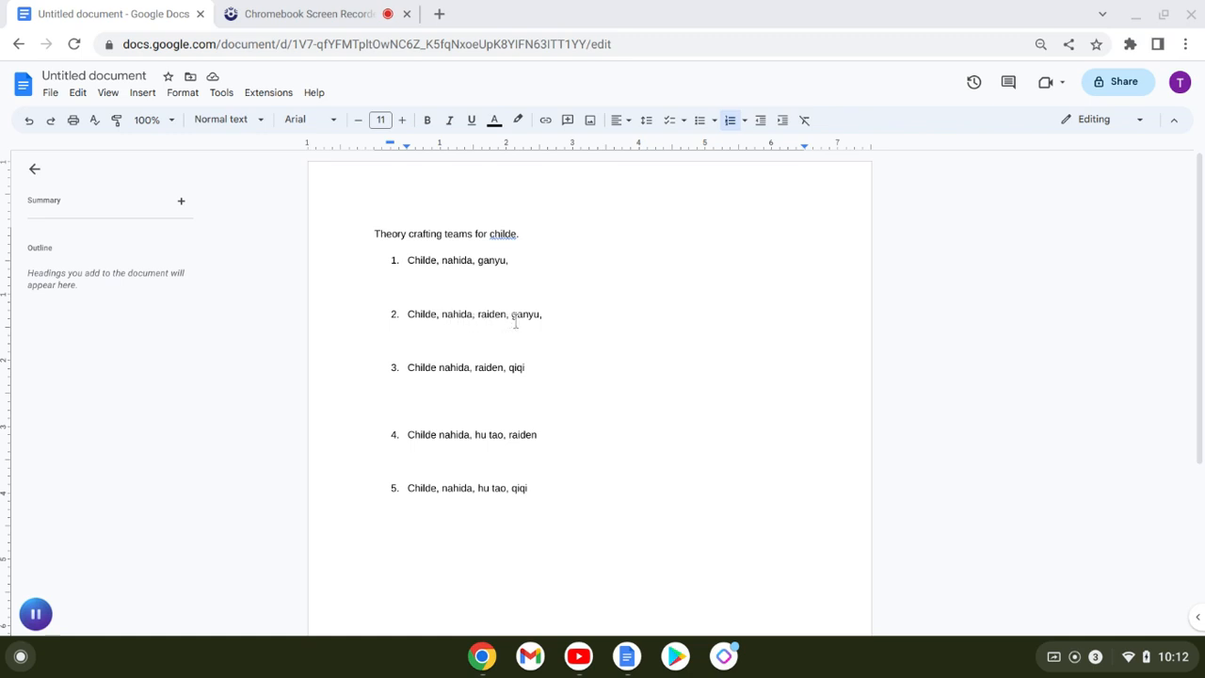
mouse_move(534, 320)
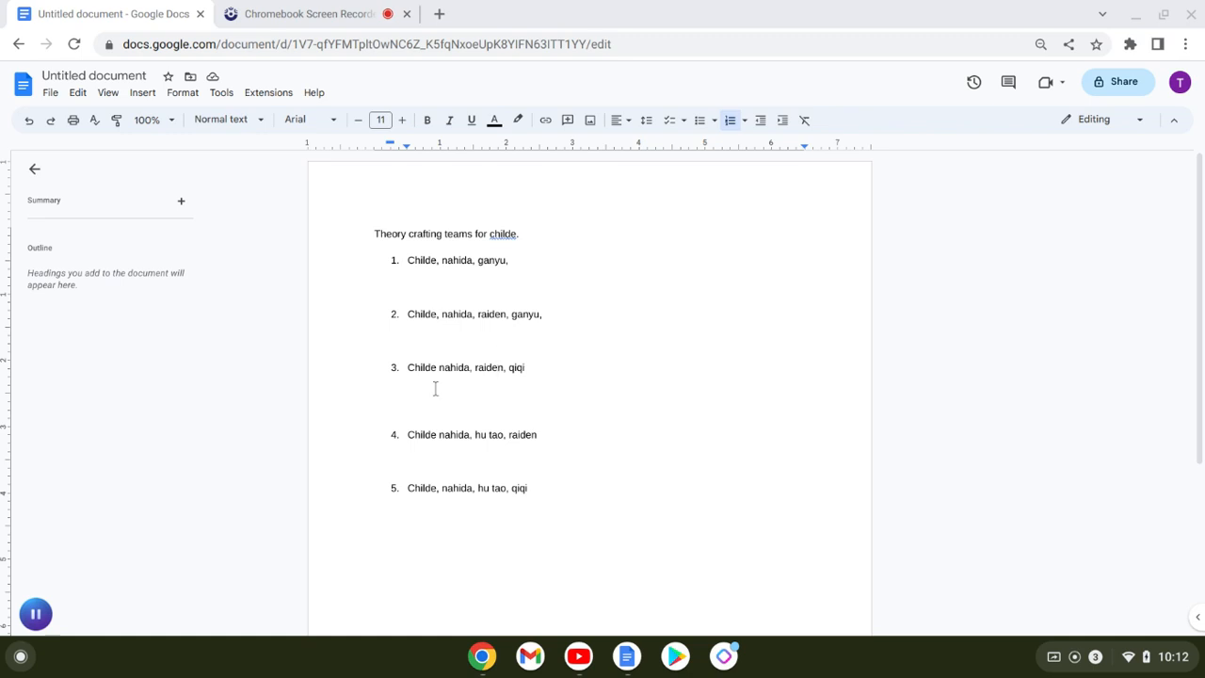
mouse_move(476, 355)
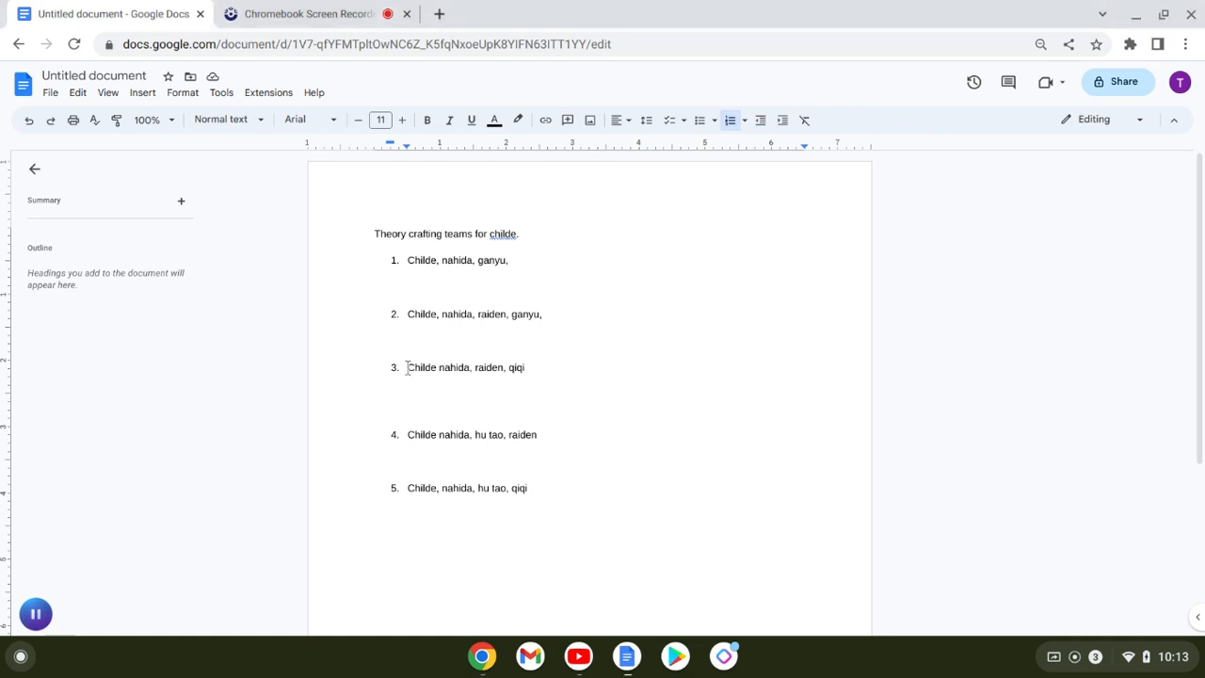
triple_click(465, 367)
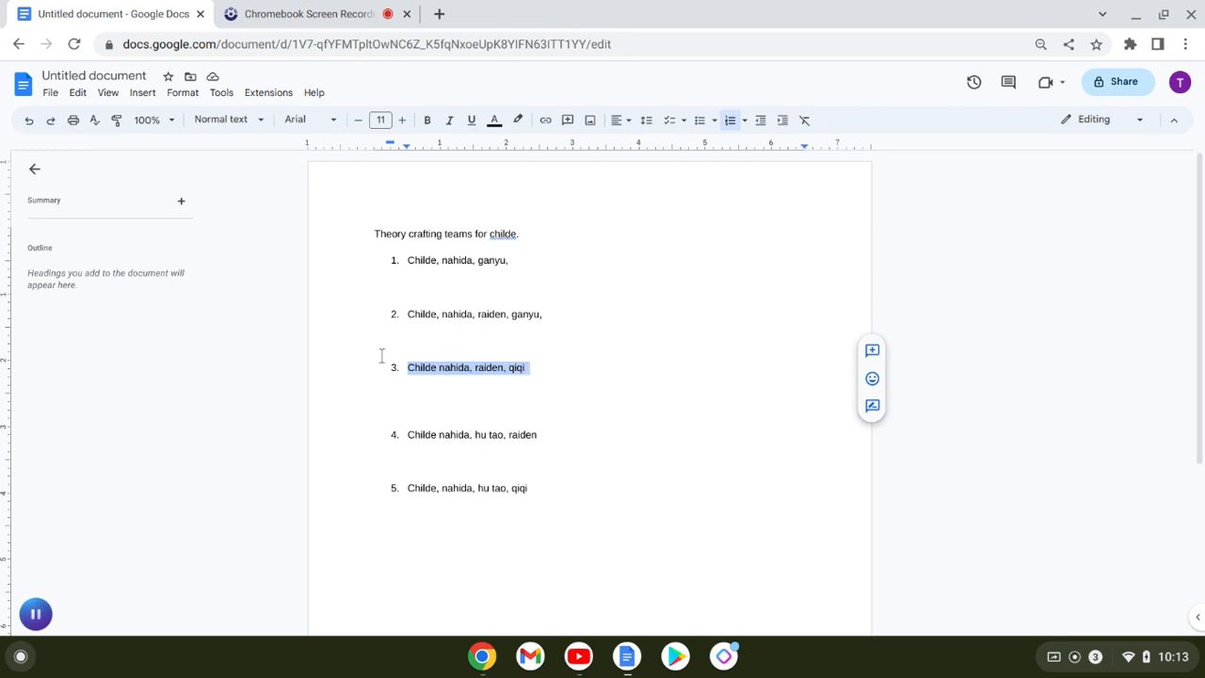
mouse_move(469, 384)
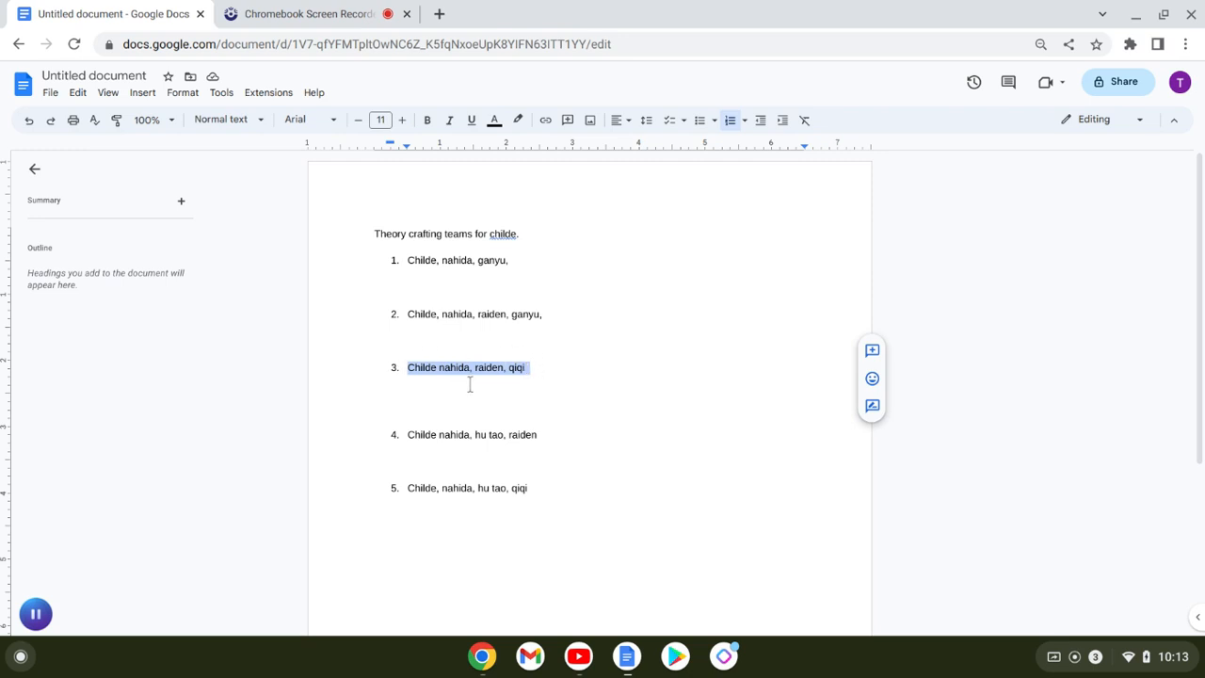
left_click(534, 367)
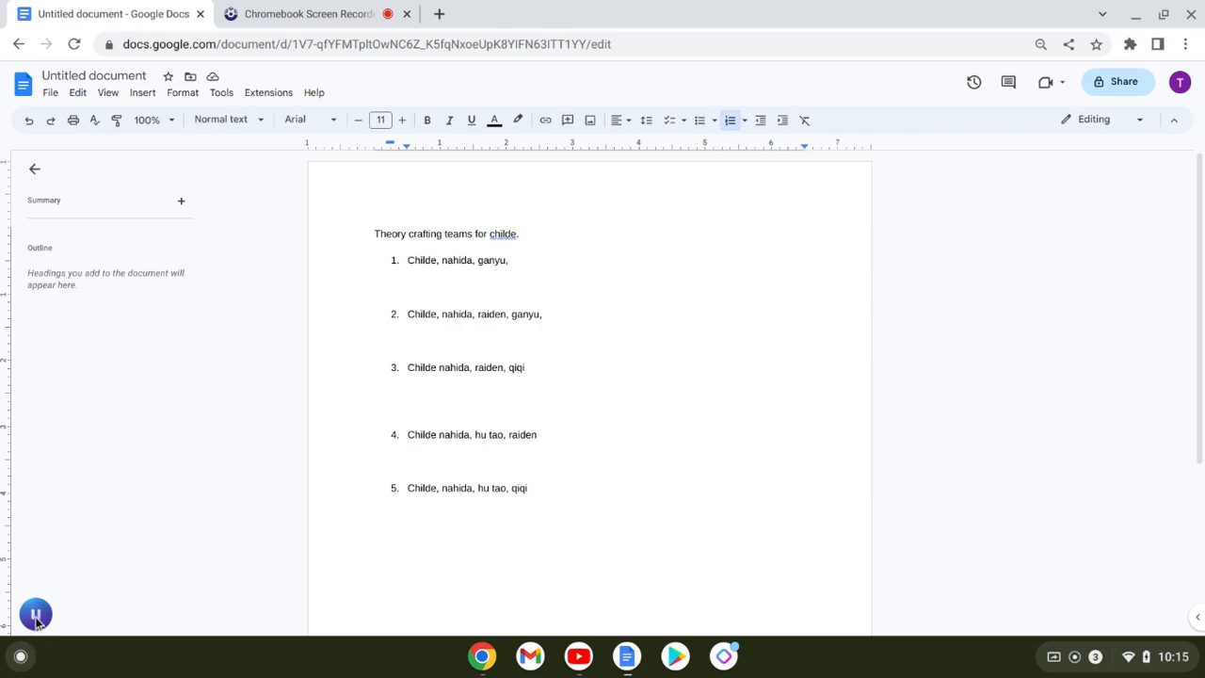
left_click(35, 614)
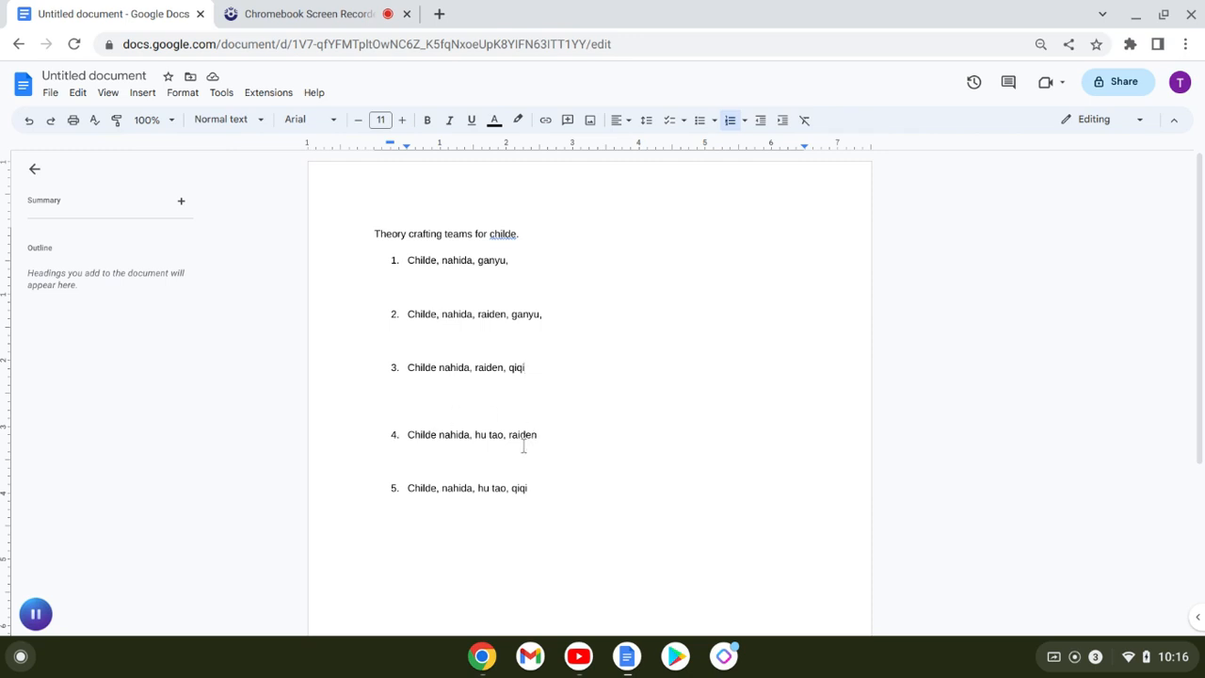
mouse_move(444, 433)
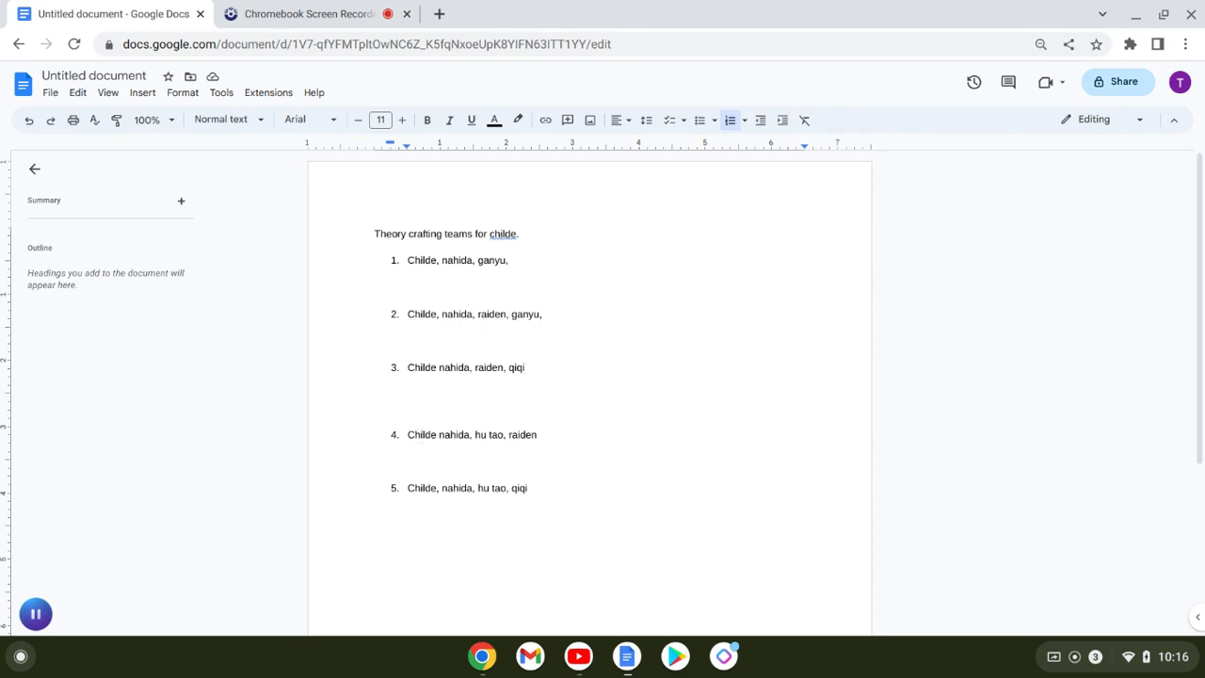
mouse_move(480, 434)
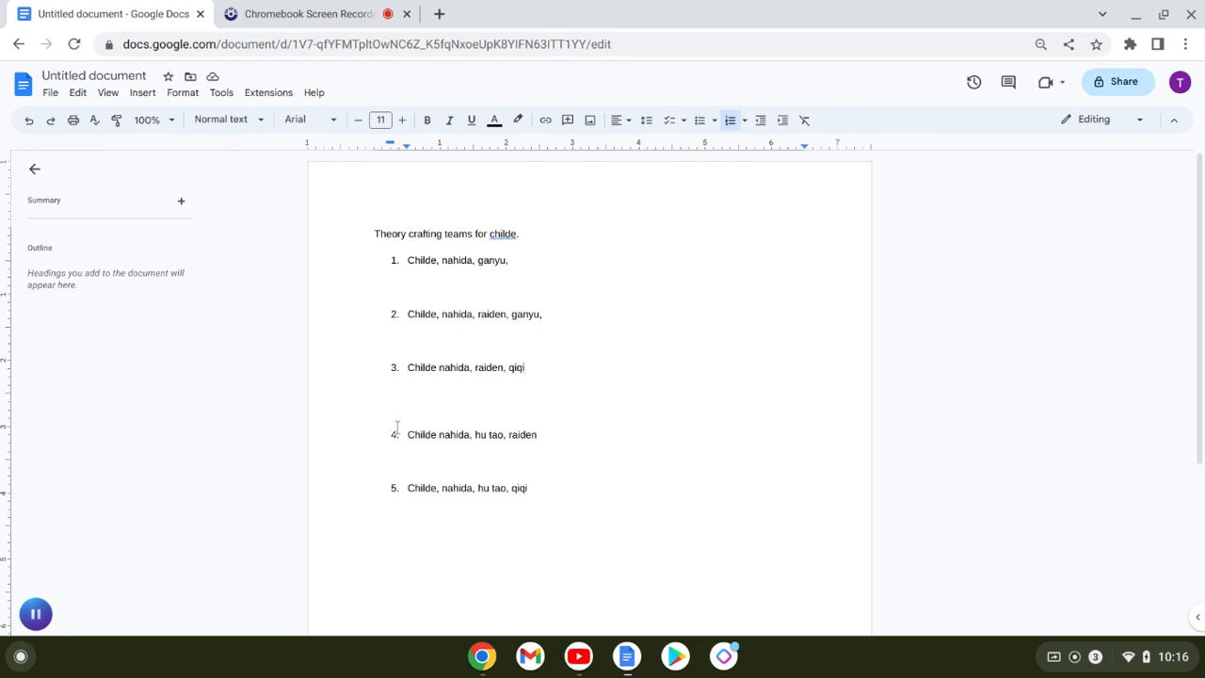
mouse_move(488, 466)
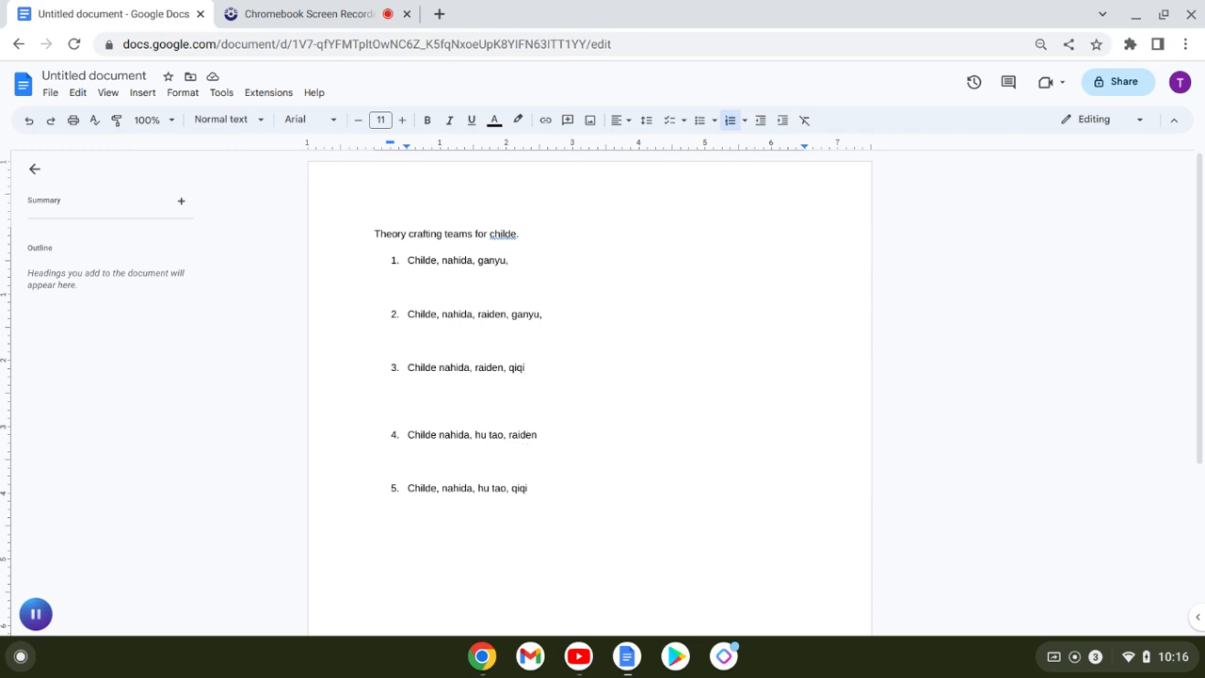
left_click(530, 433)
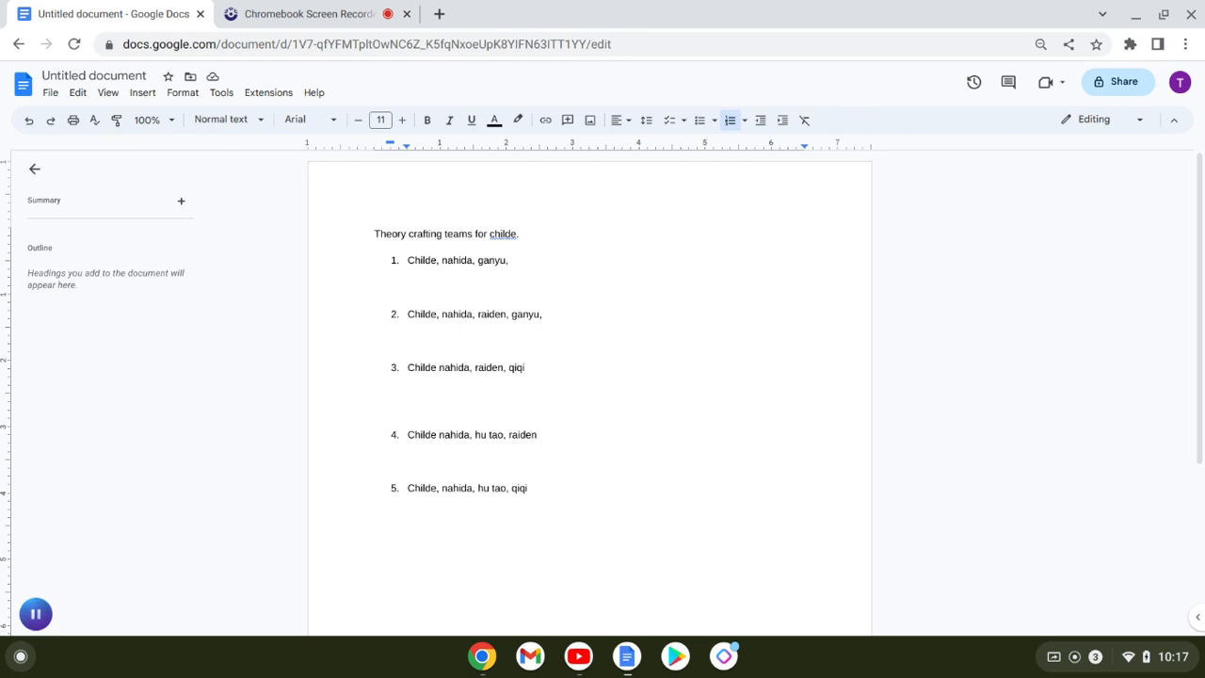
mouse_move(492, 491)
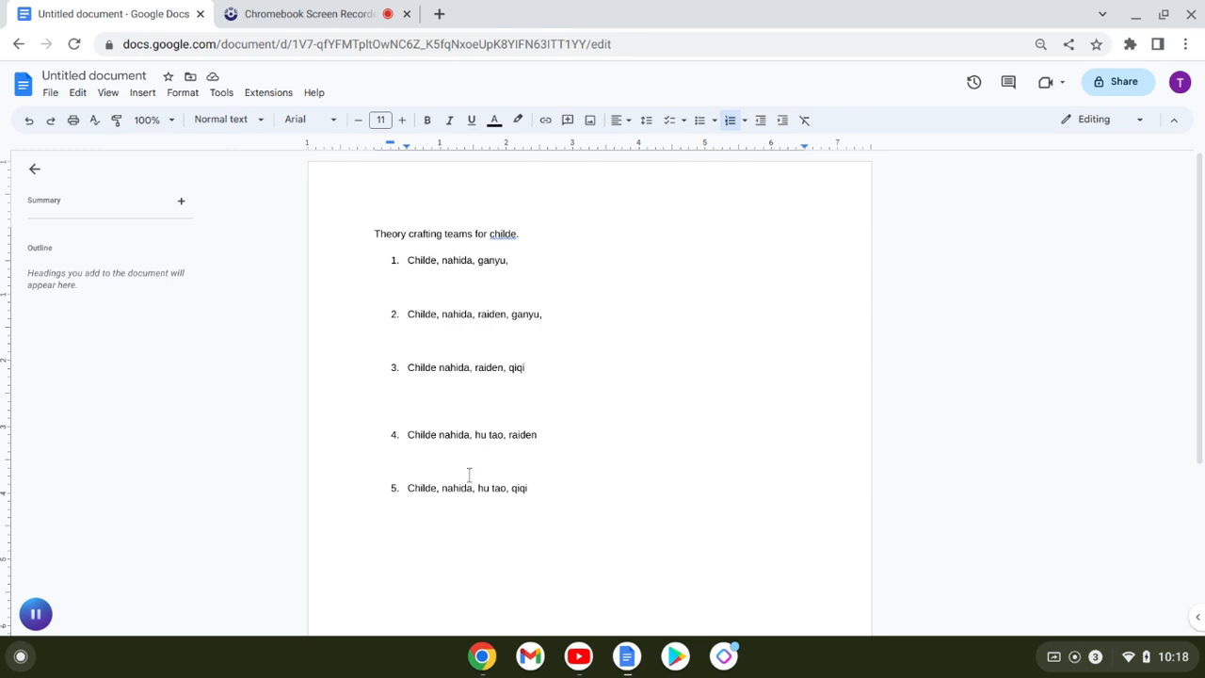
mouse_move(523, 478)
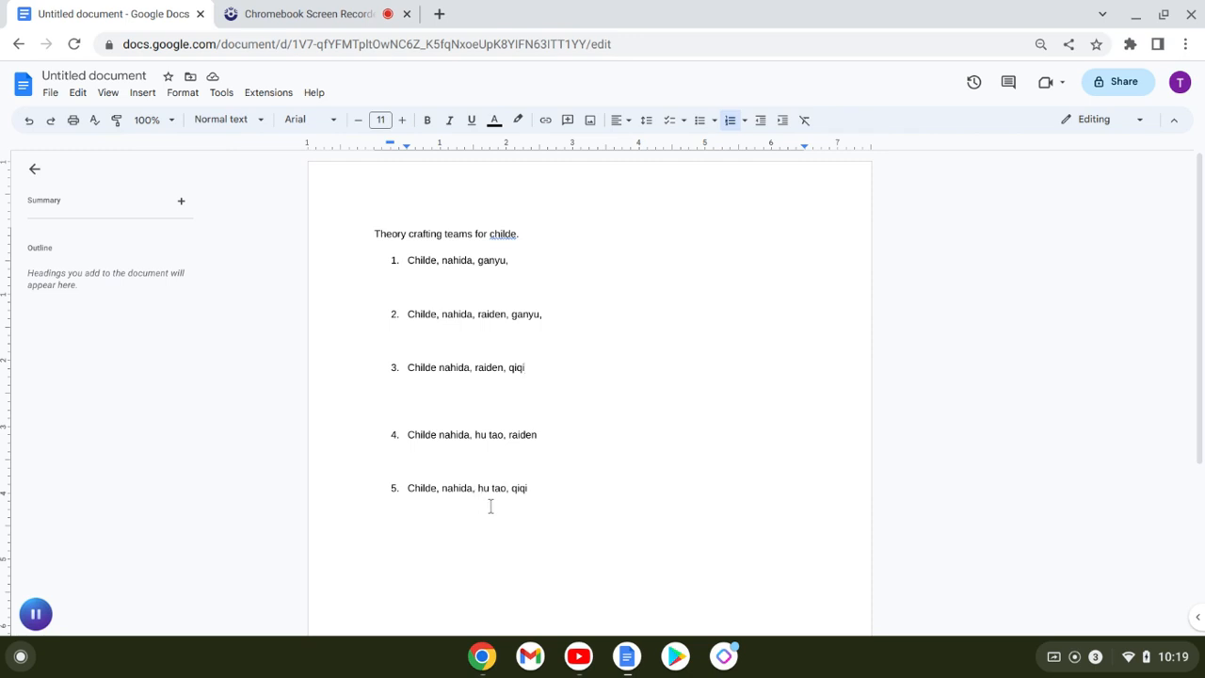
mouse_move(496, 496)
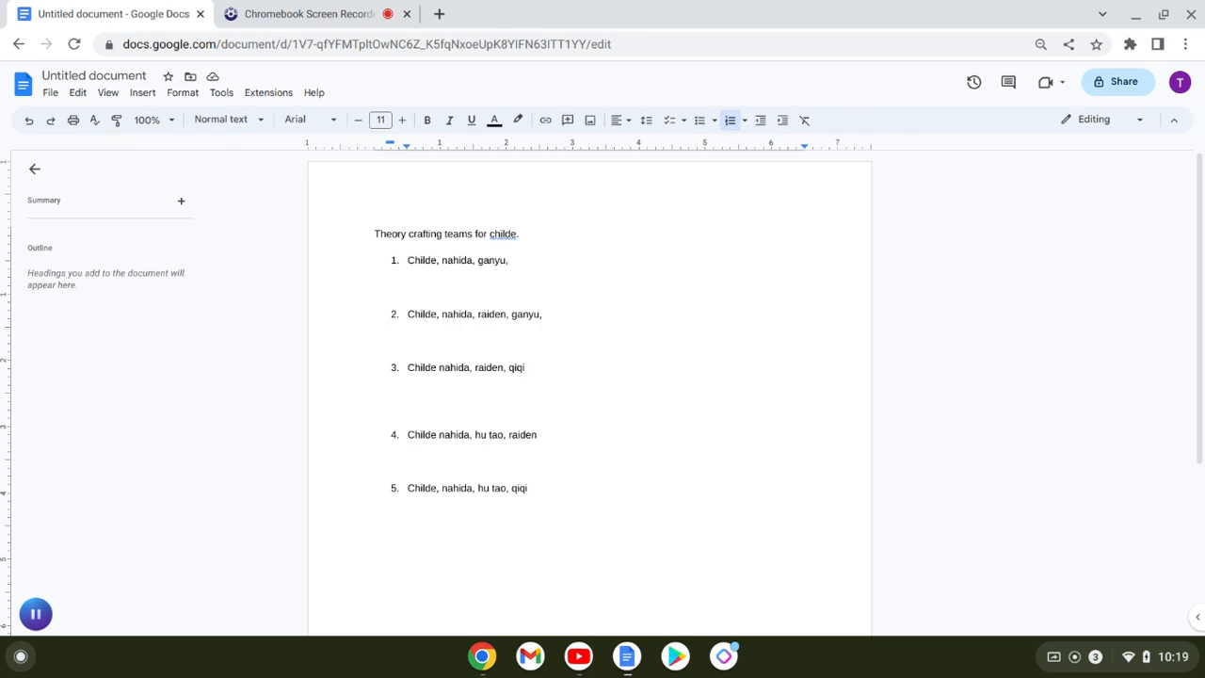
left_click(528, 488)
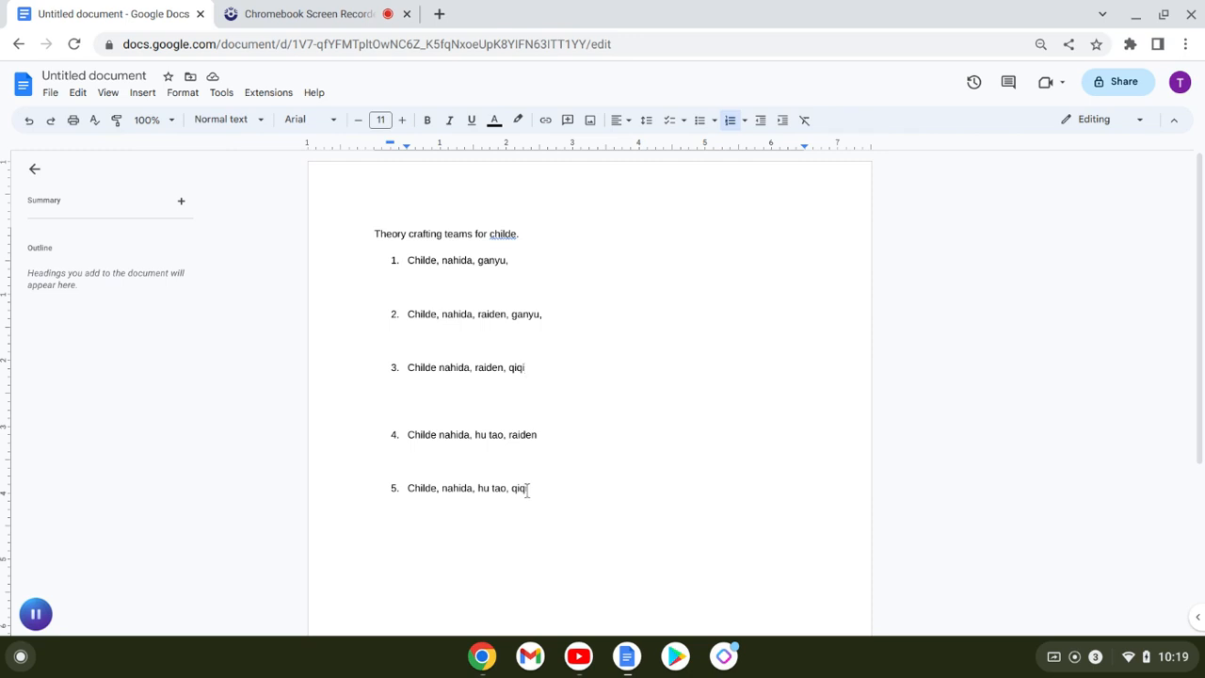
left_click(410, 488)
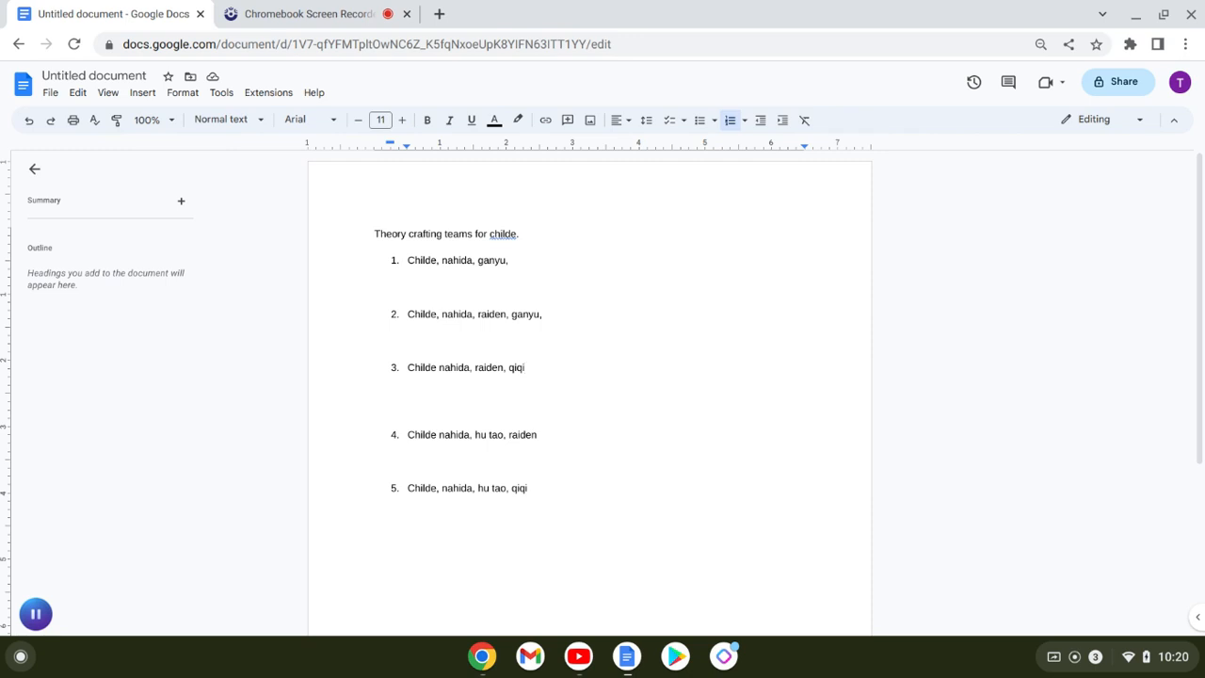
left_click(526, 367)
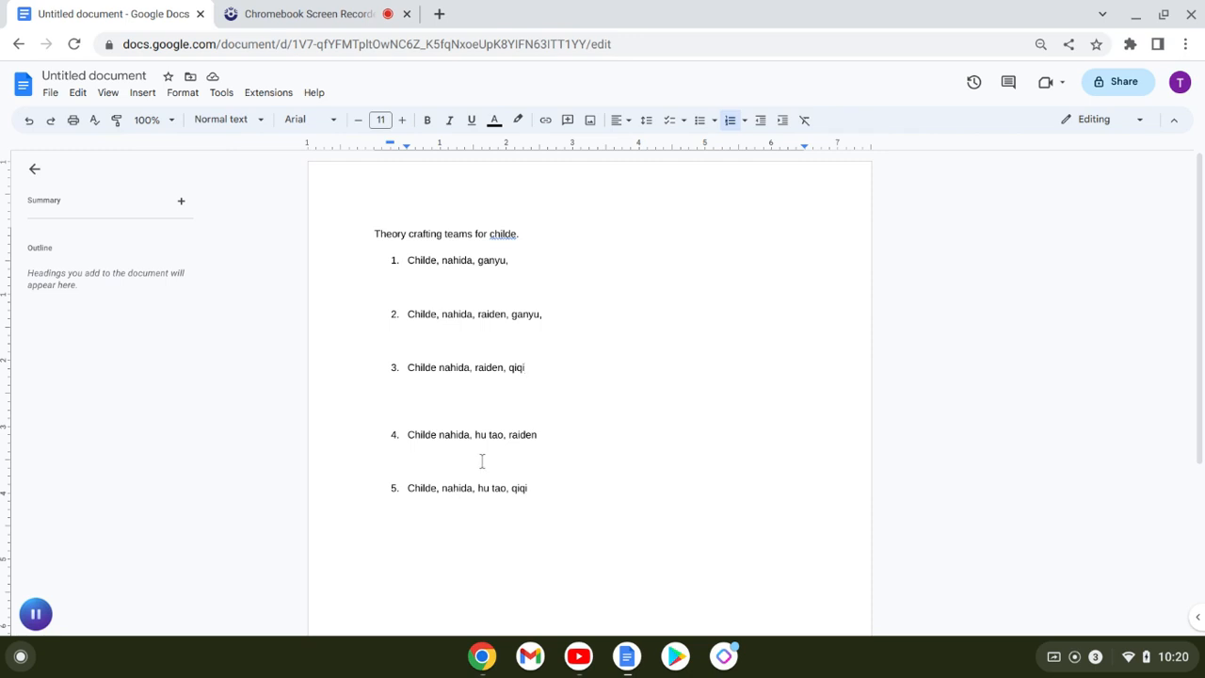
left_click(517, 488)
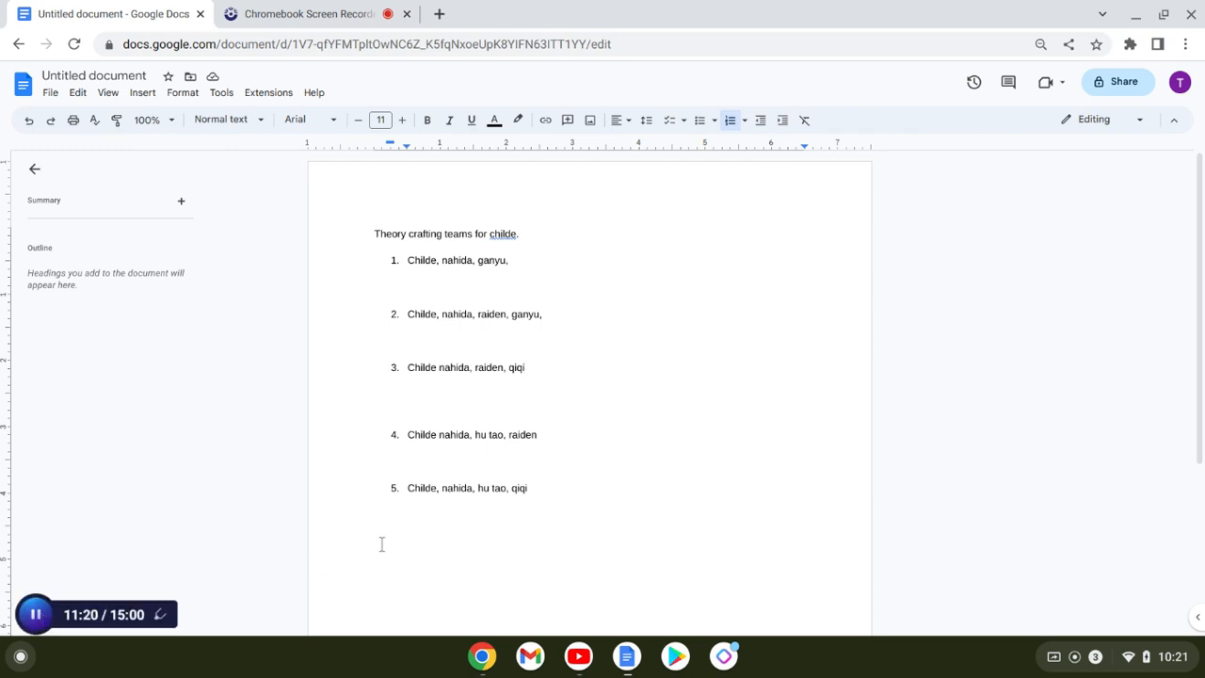
mouse_move(457, 515)
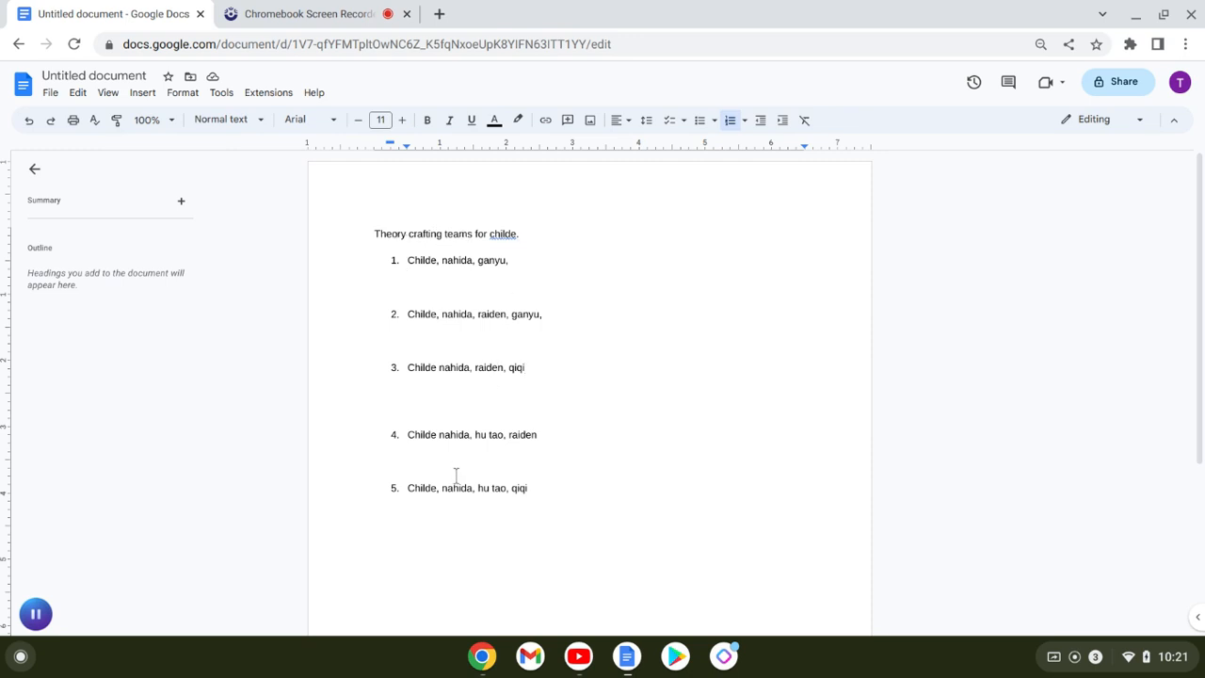
mouse_move(470, 498)
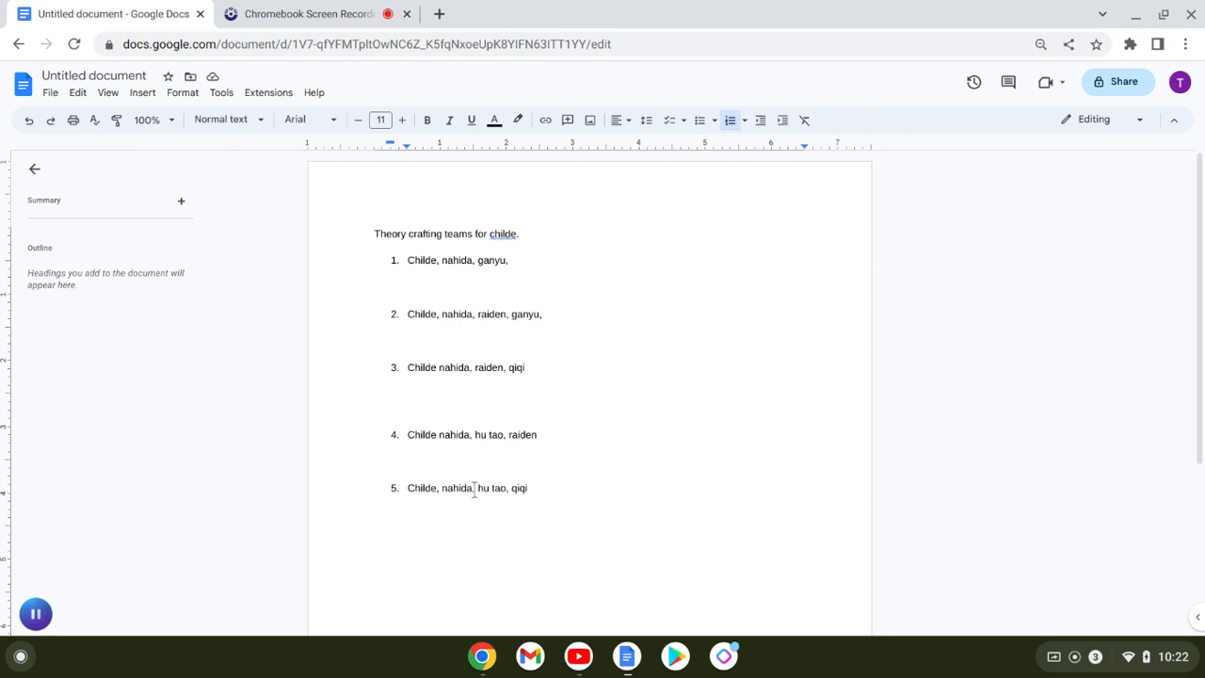
double_click(491, 487)
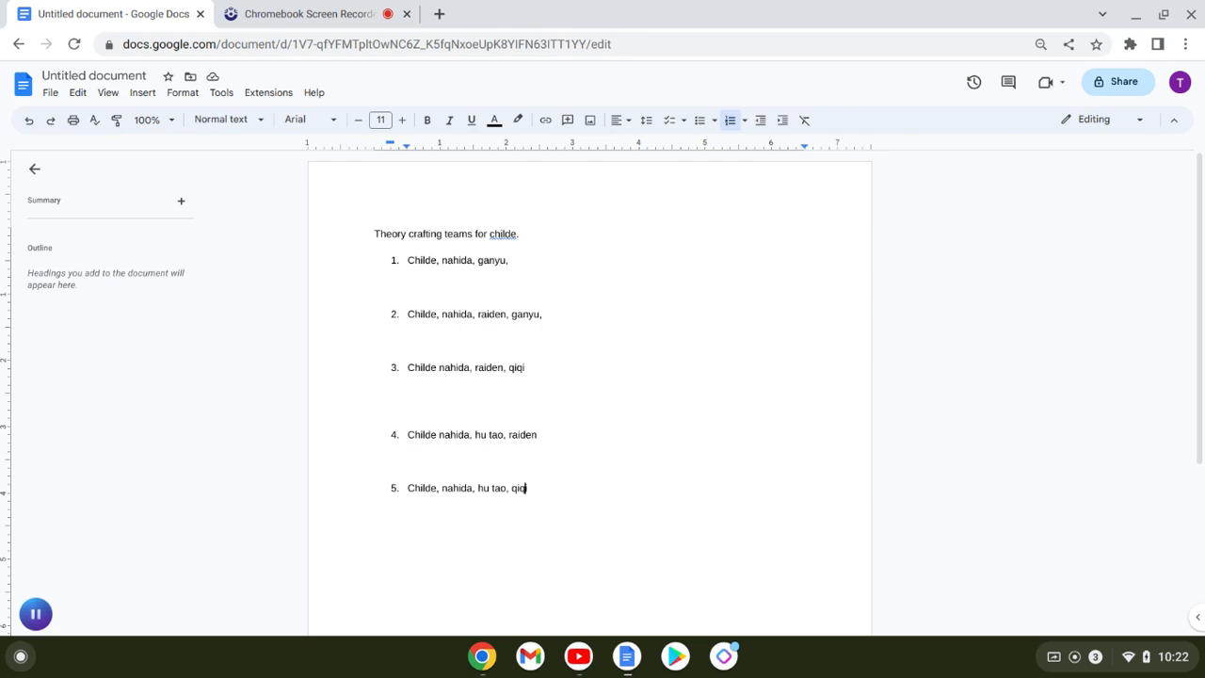
mouse_move(400, 488)
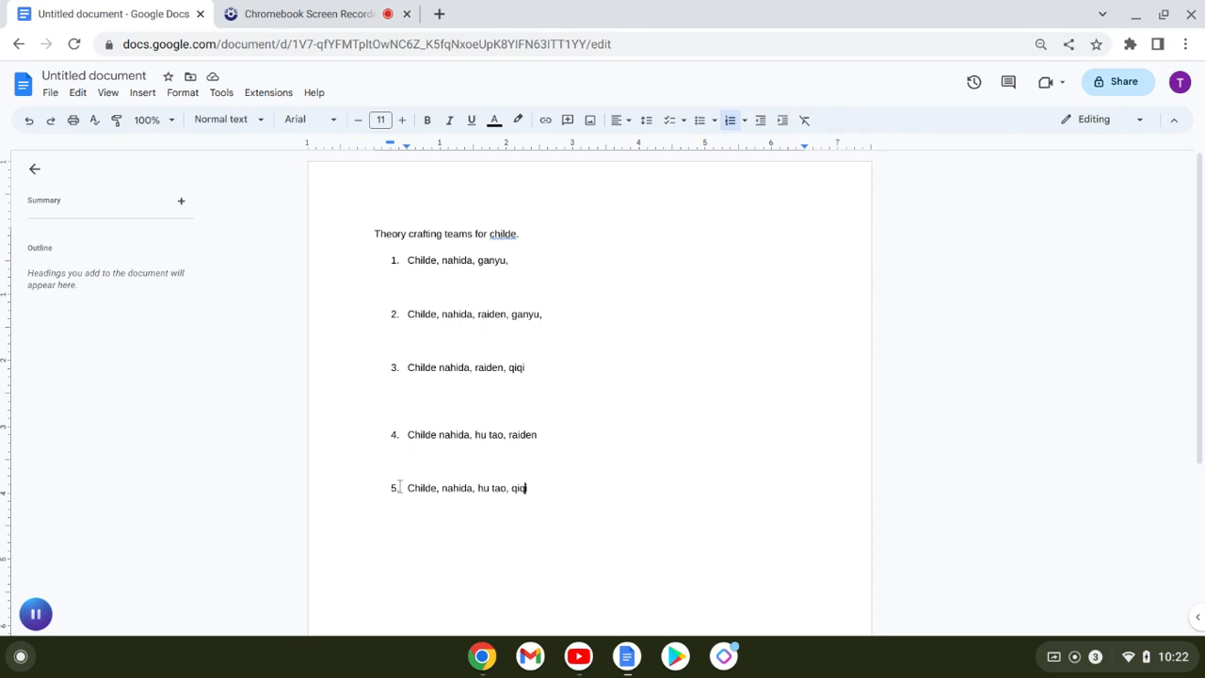
triple_click(466, 487)
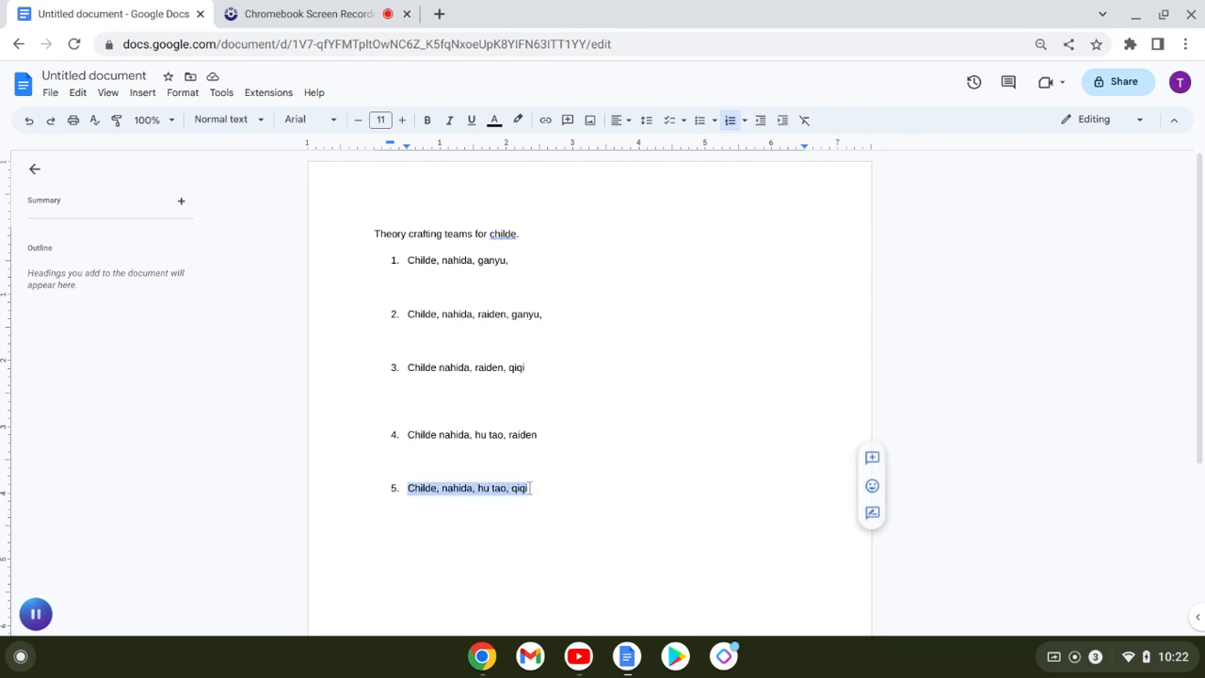
left_click(510, 523)
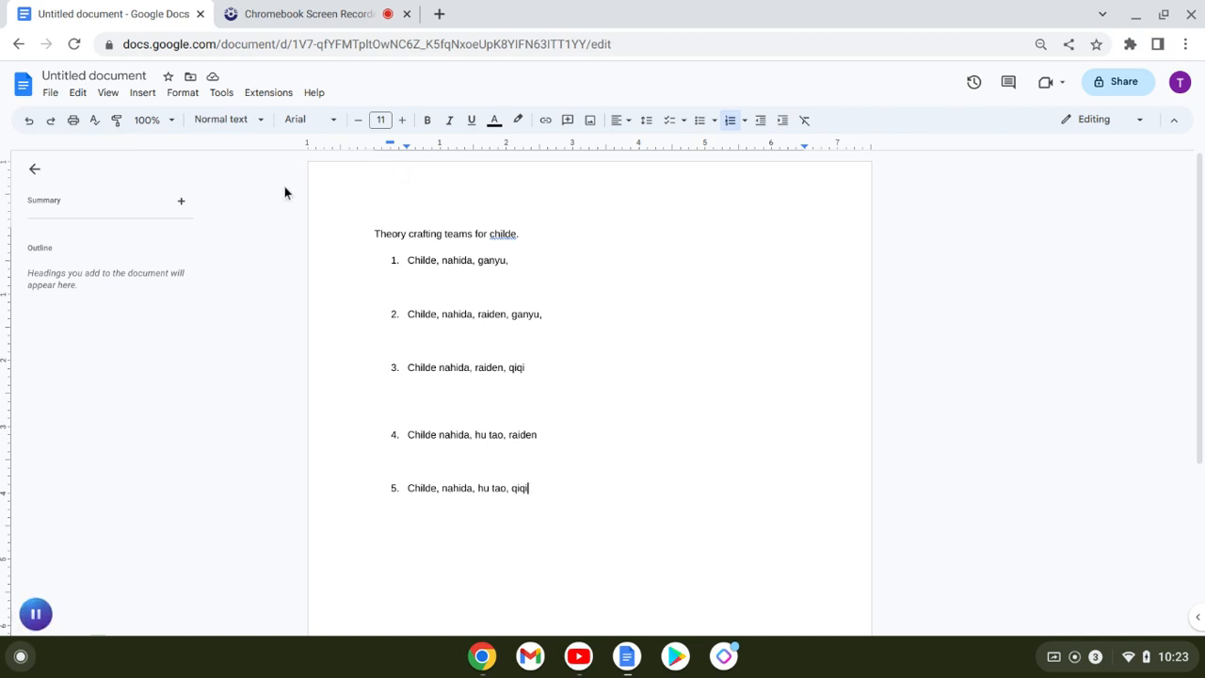
mouse_move(684, 272)
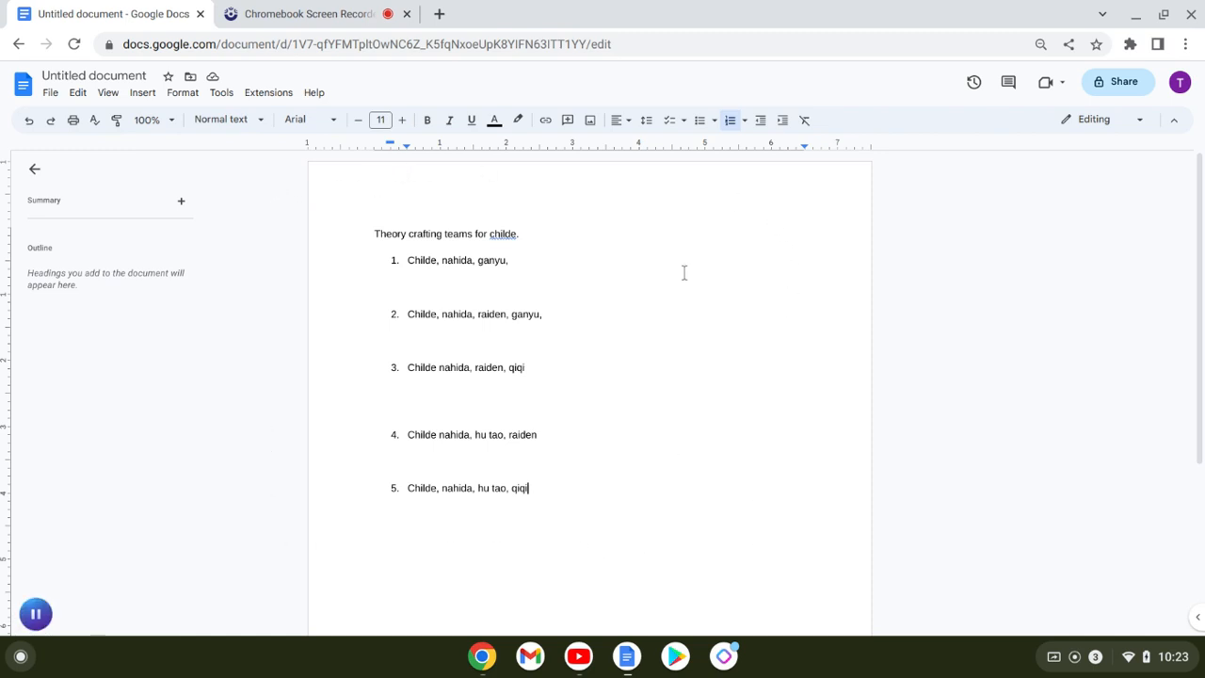
mouse_move(294, 516)
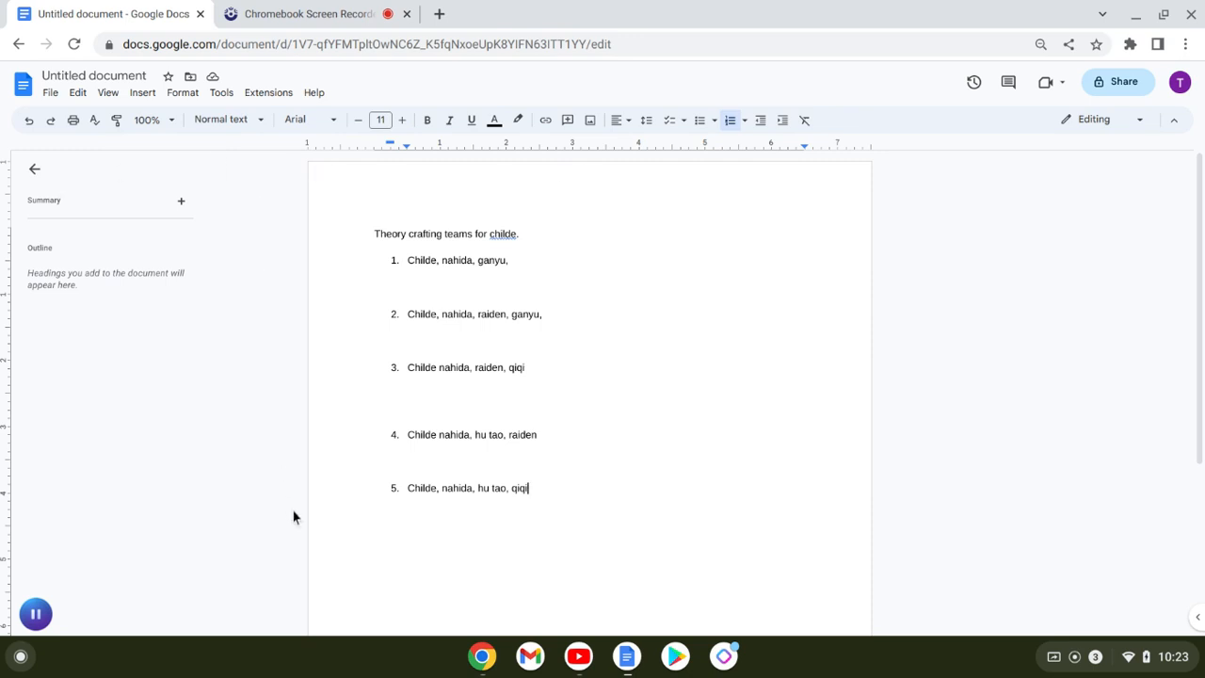
mouse_move(534, 518)
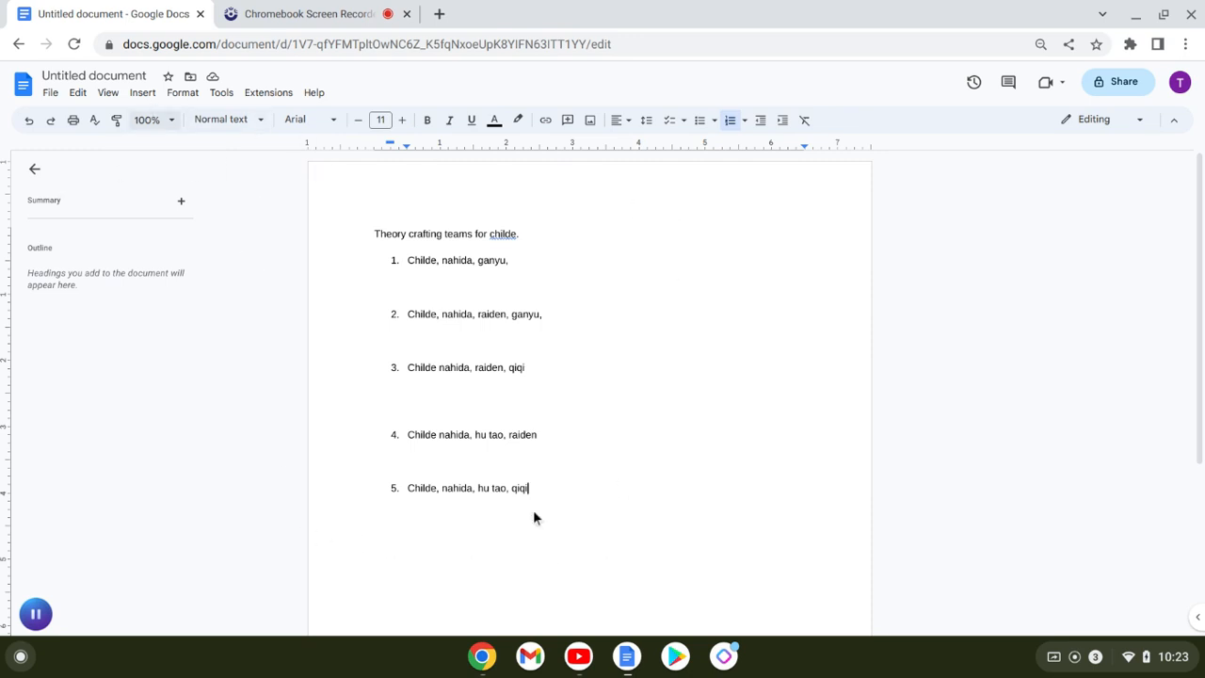
mouse_move(403, 245)
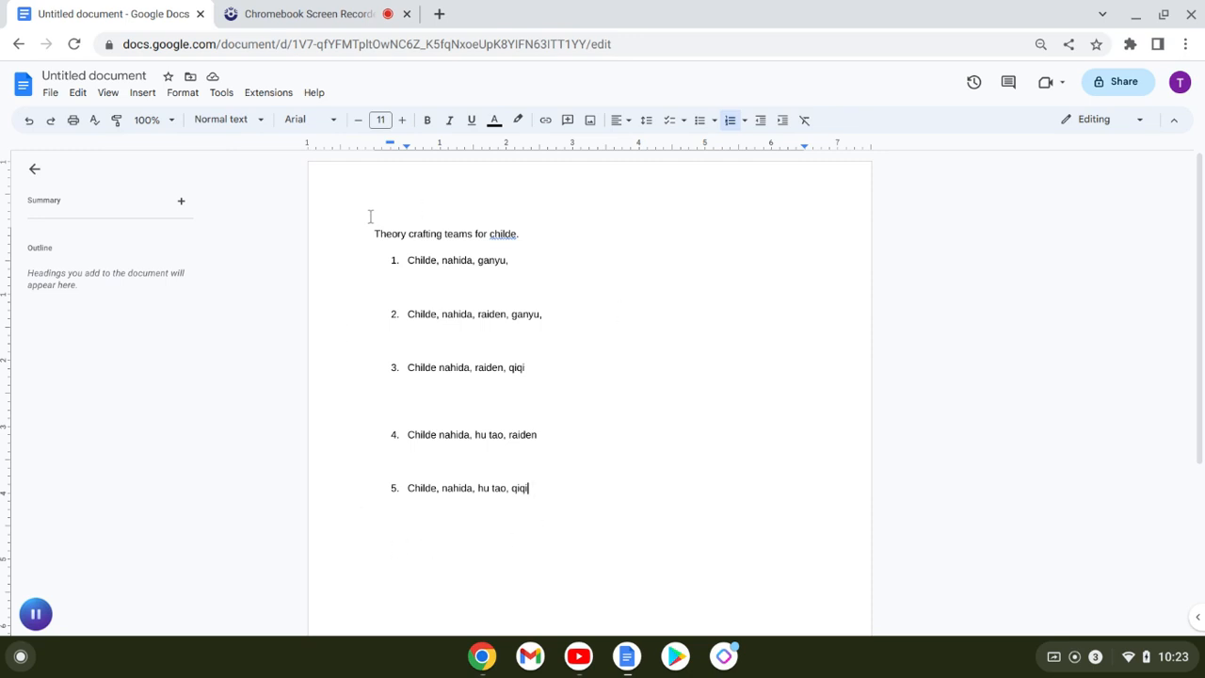
mouse_move(357, 477)
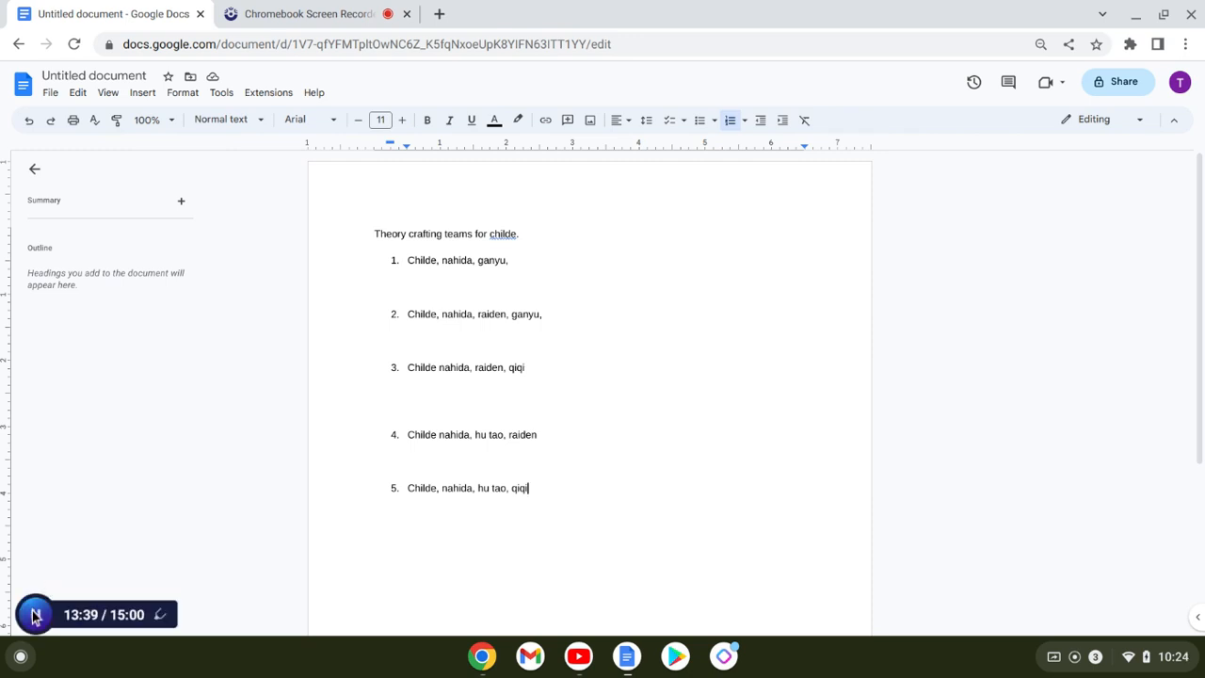
left_click(35, 613)
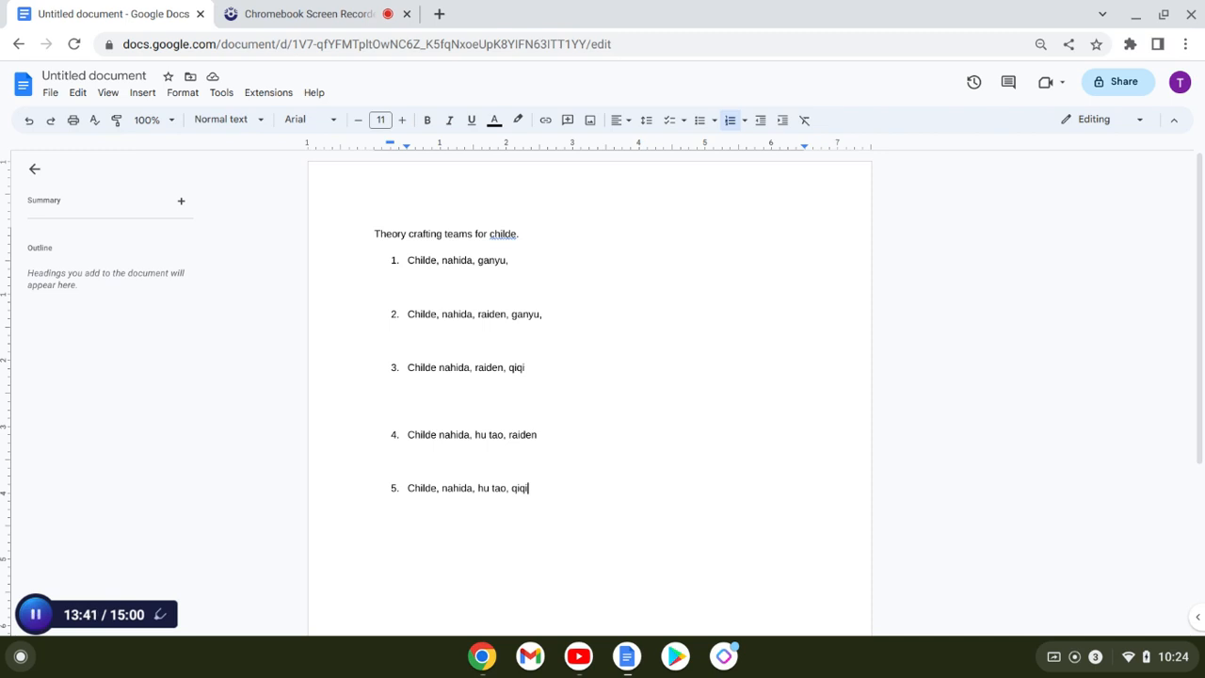